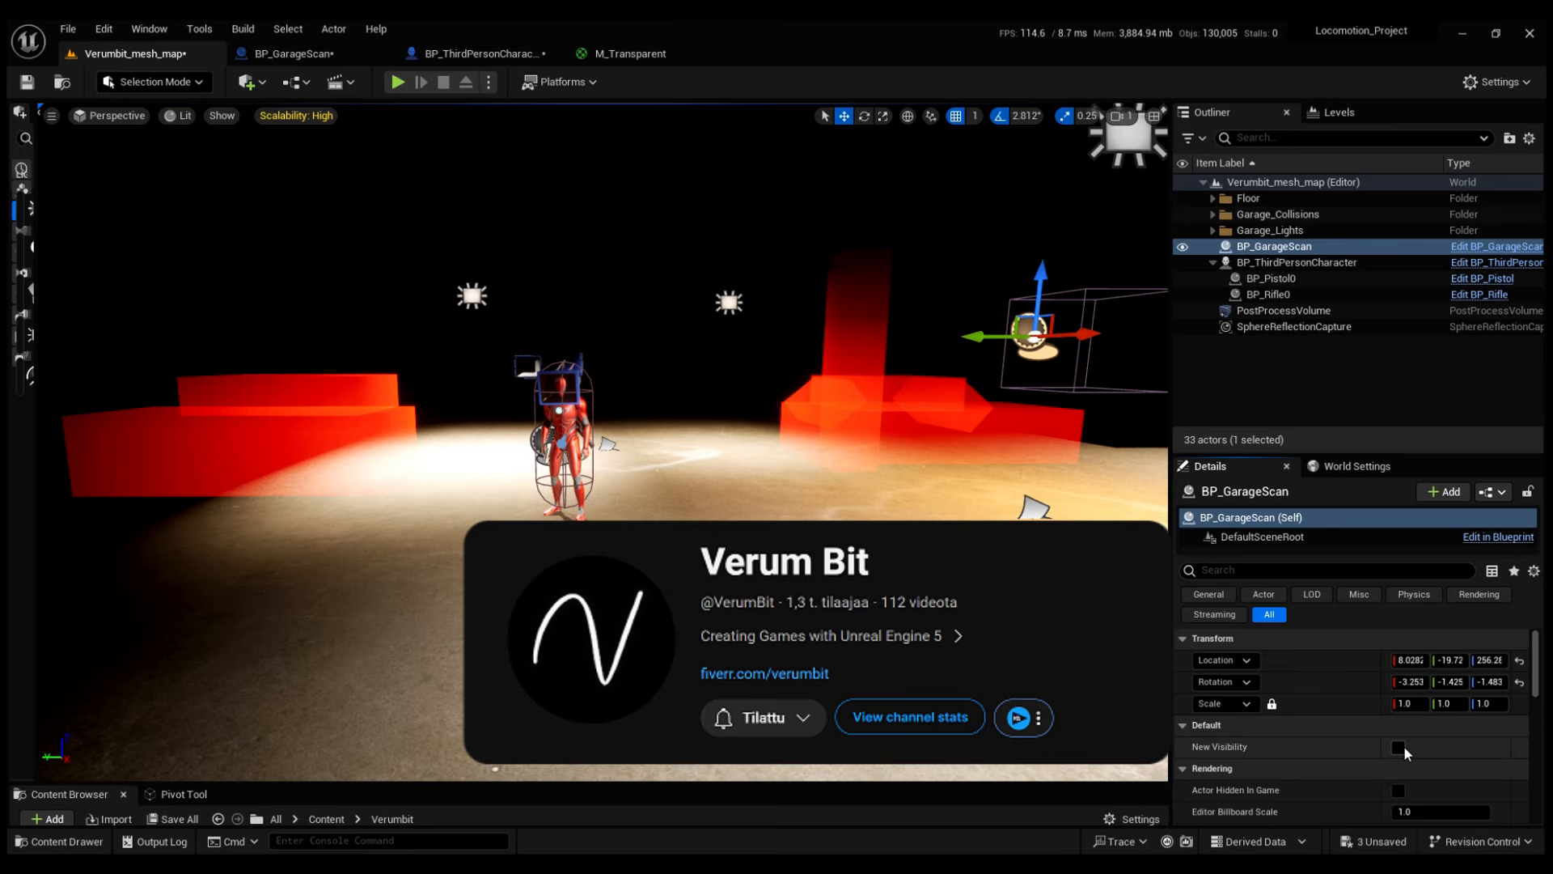
Start a Play In Editor session of the garage level with the red third-person character
{"action": "left_click", "coordinate": [398, 82]}
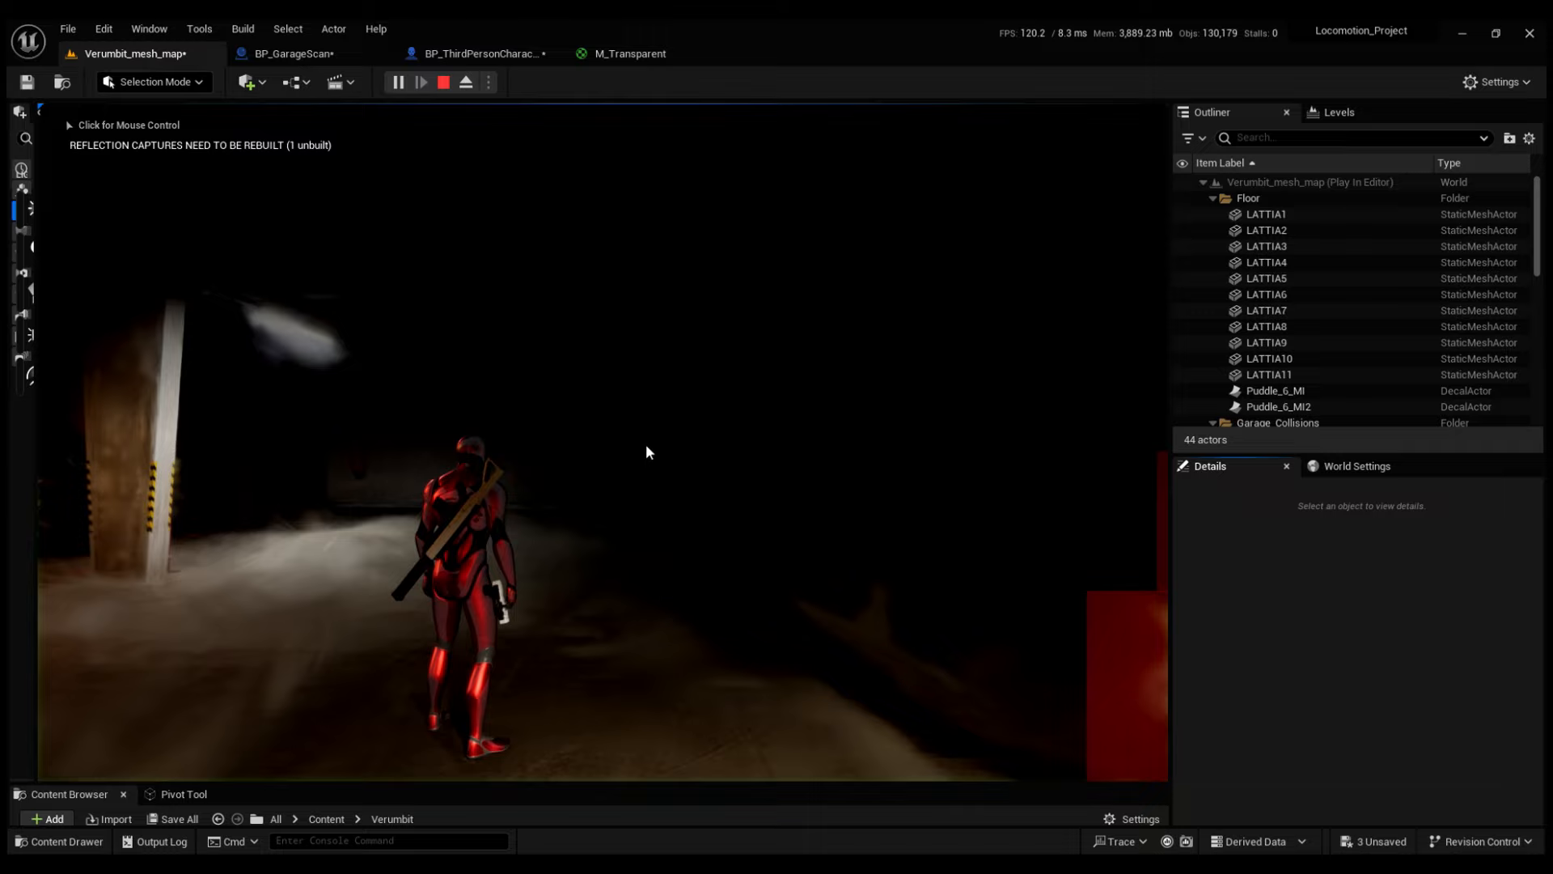